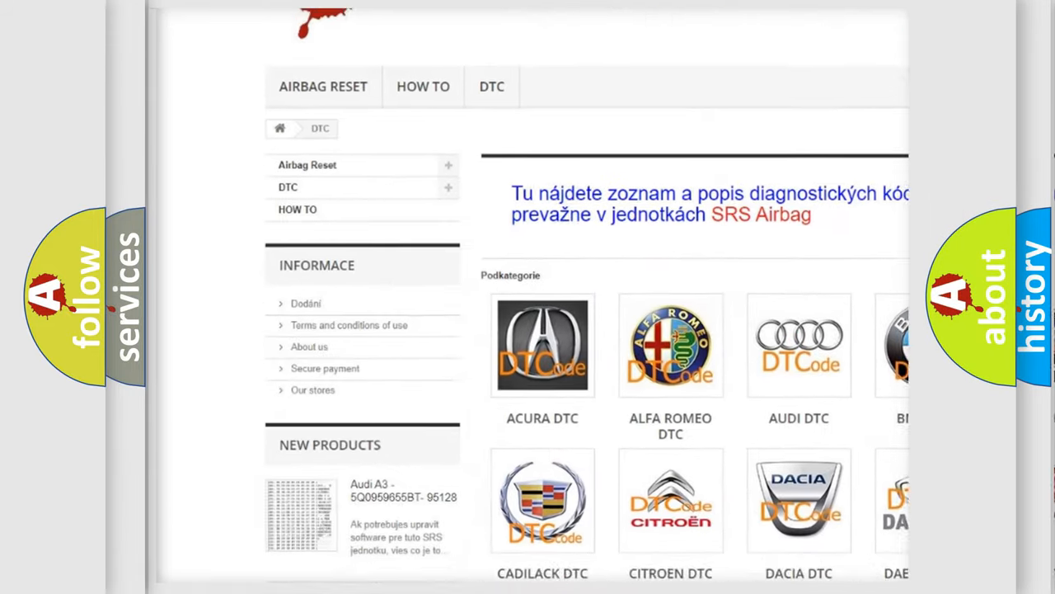
{"action": "scroll", "scroll_direction": "down", "scroll_amount": 3}
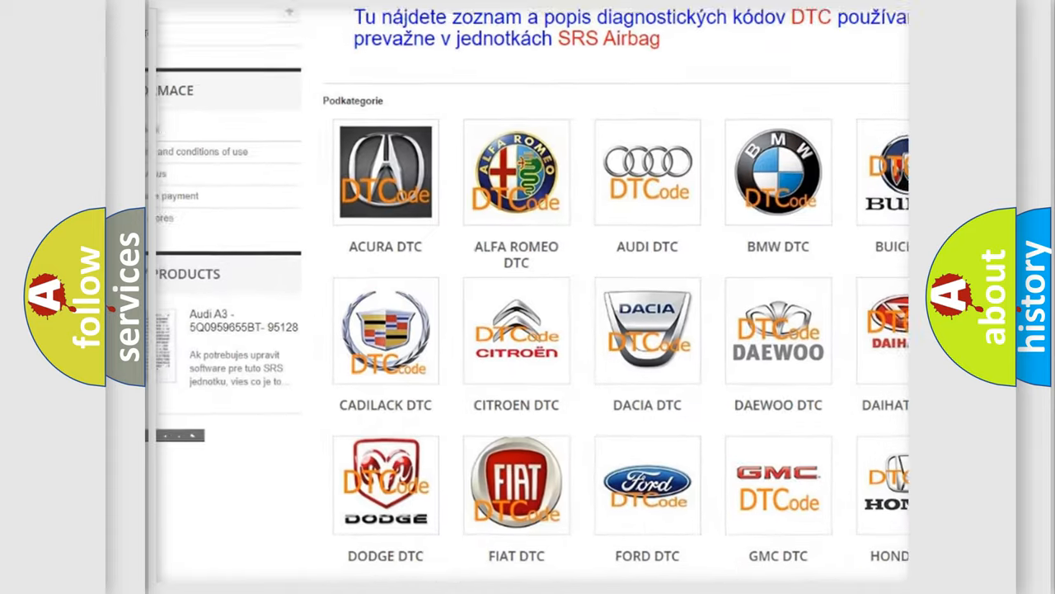
{"action": "scroll", "scroll_direction": "down", "scroll_amount": 3}
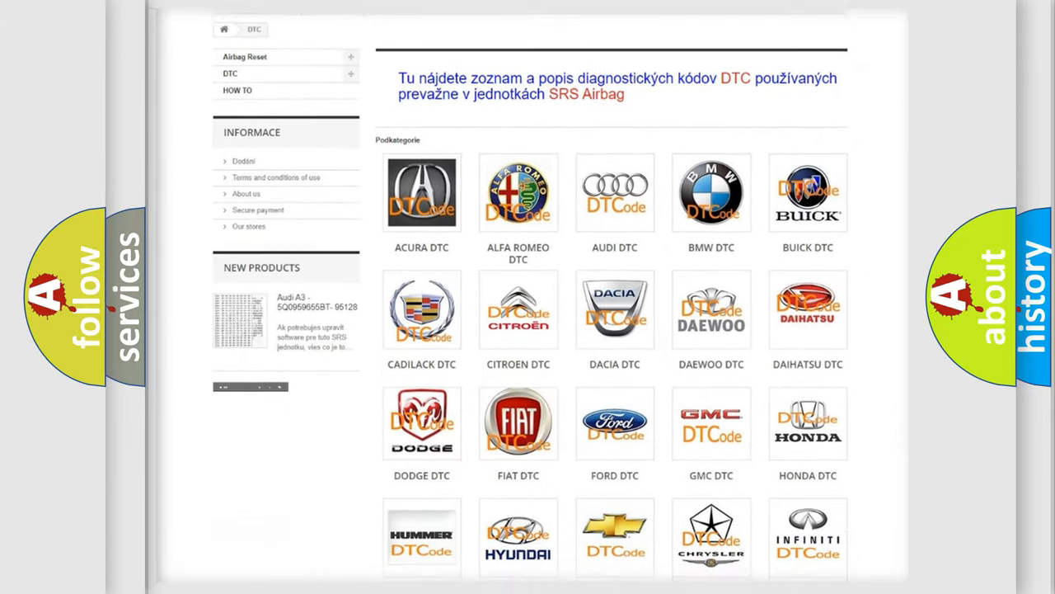
{"action": "scroll", "scroll_direction": "down", "scroll_amount": 3}
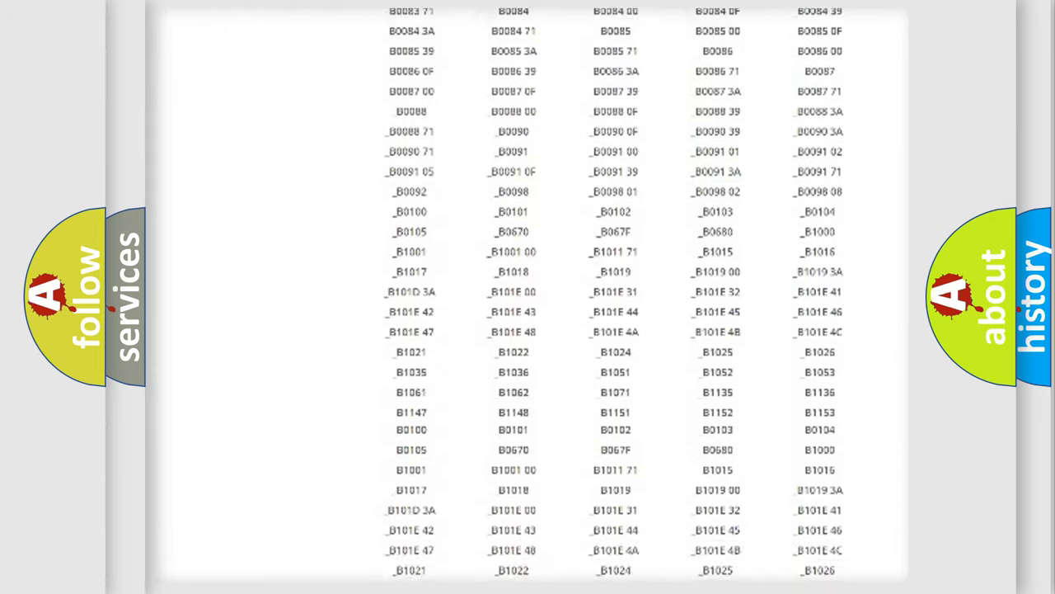
{"action": "scroll", "scroll_direction": "up", "scroll_amount": 3}
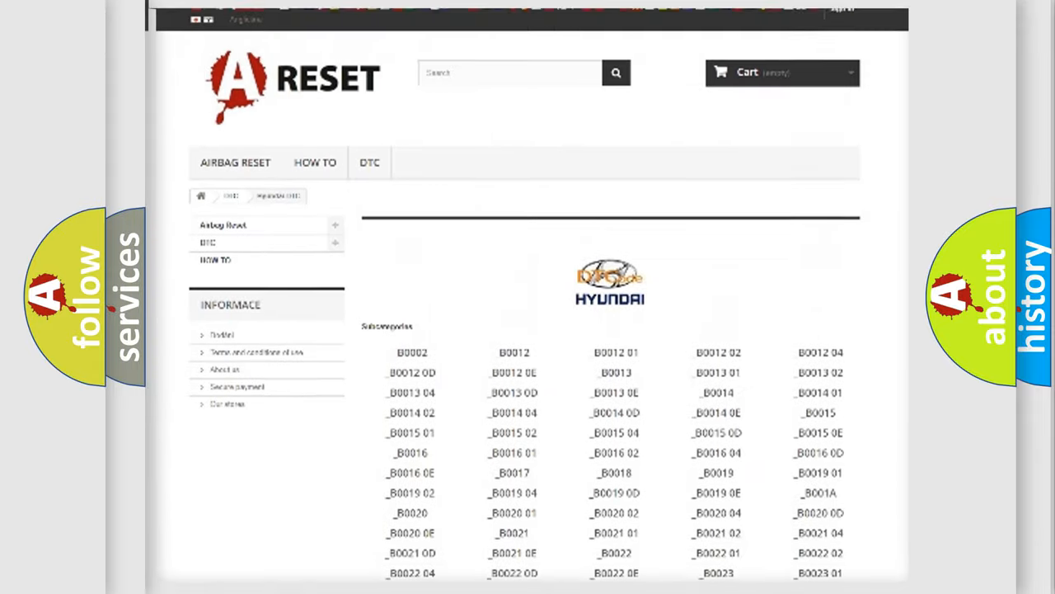